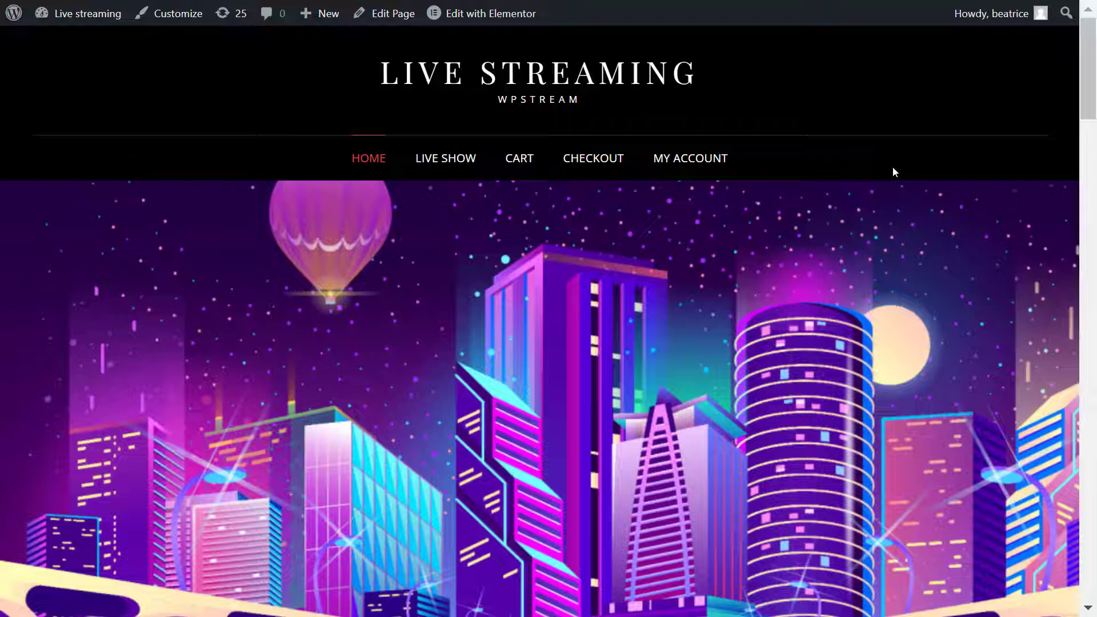
mouse_move(334, 79)
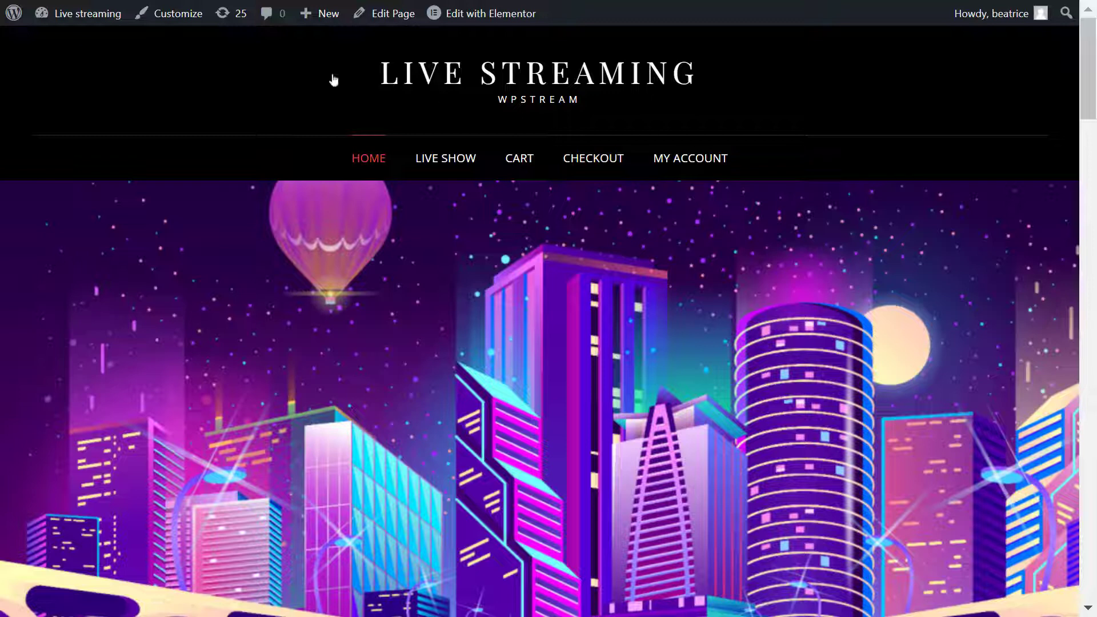
Enter the WordPress admin dashboard from the live site's admin bar
left_click(13, 12)
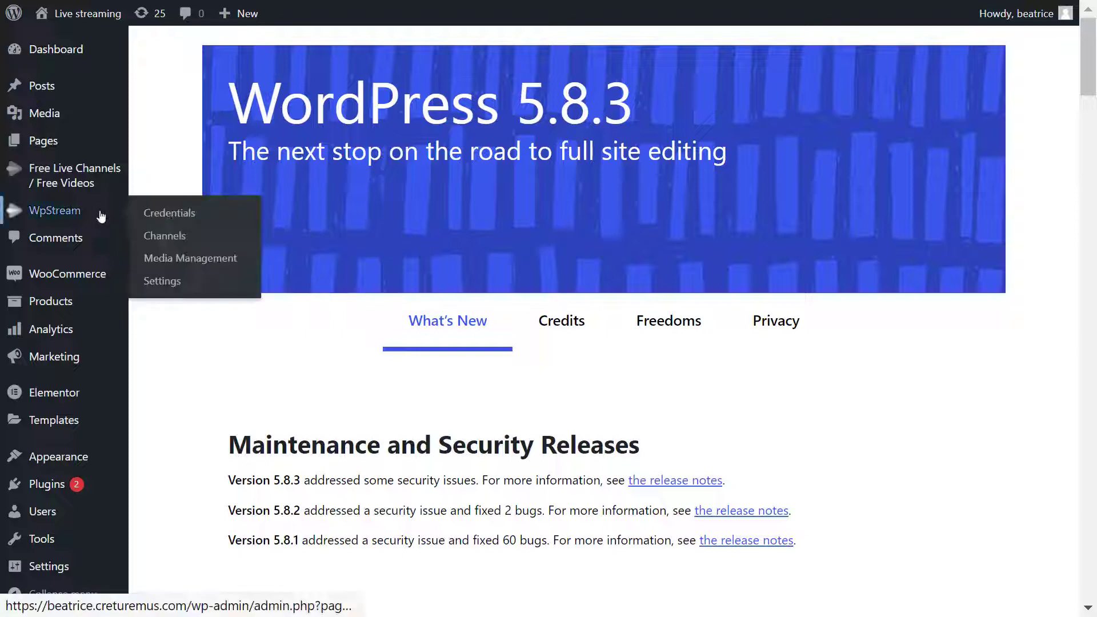
mouse_move(190, 258)
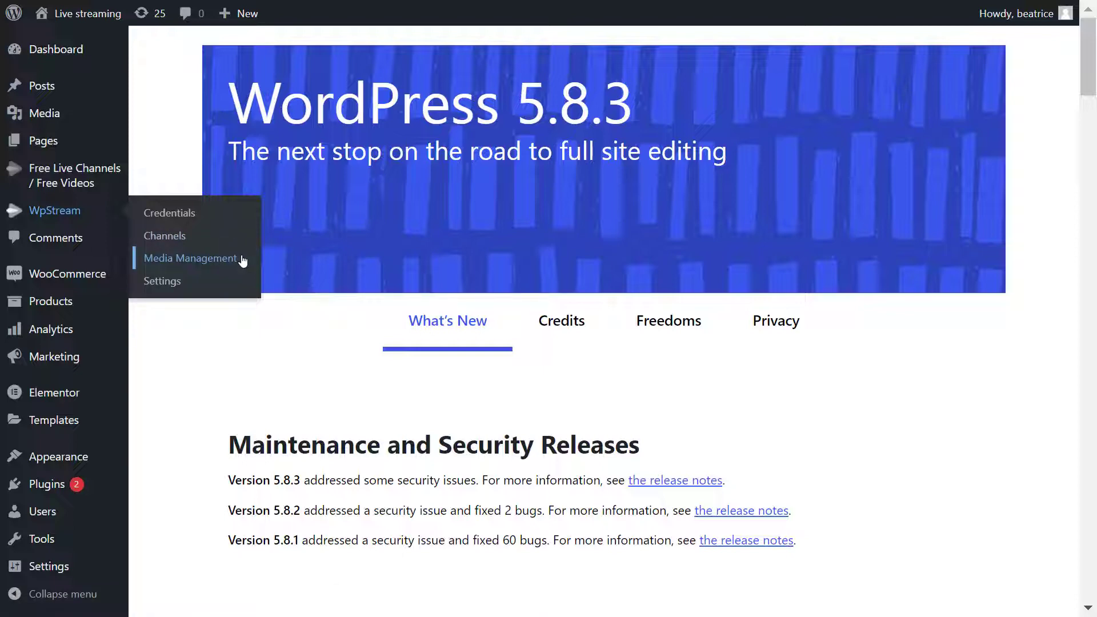
From WpStream Media Management, start a free VOD post from the recorded video file
left_click(191, 259)
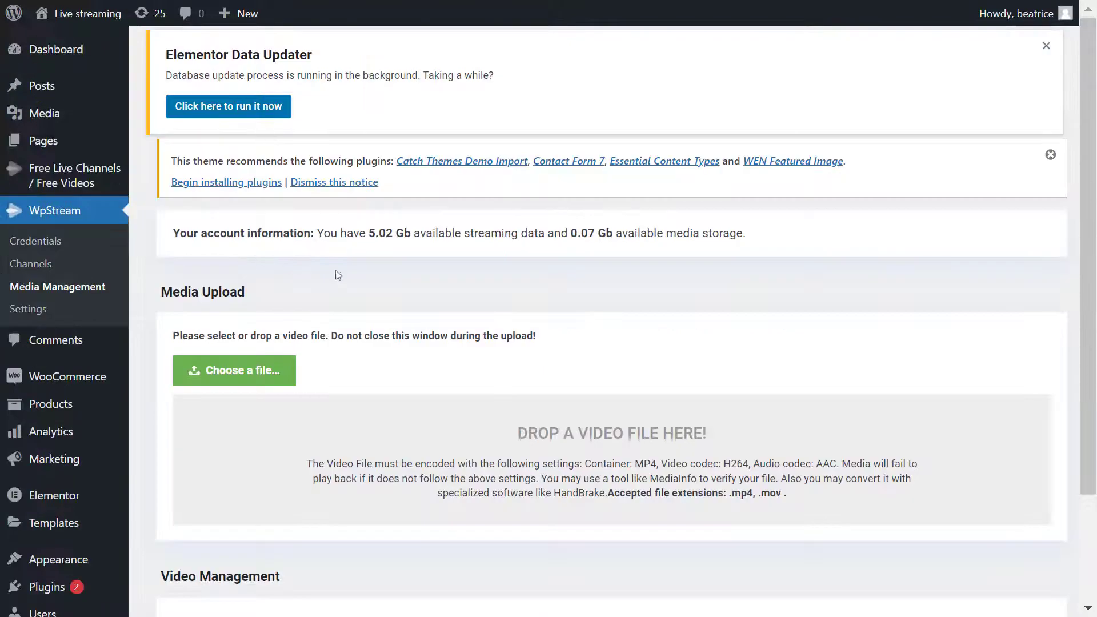
scroll("down", 3)
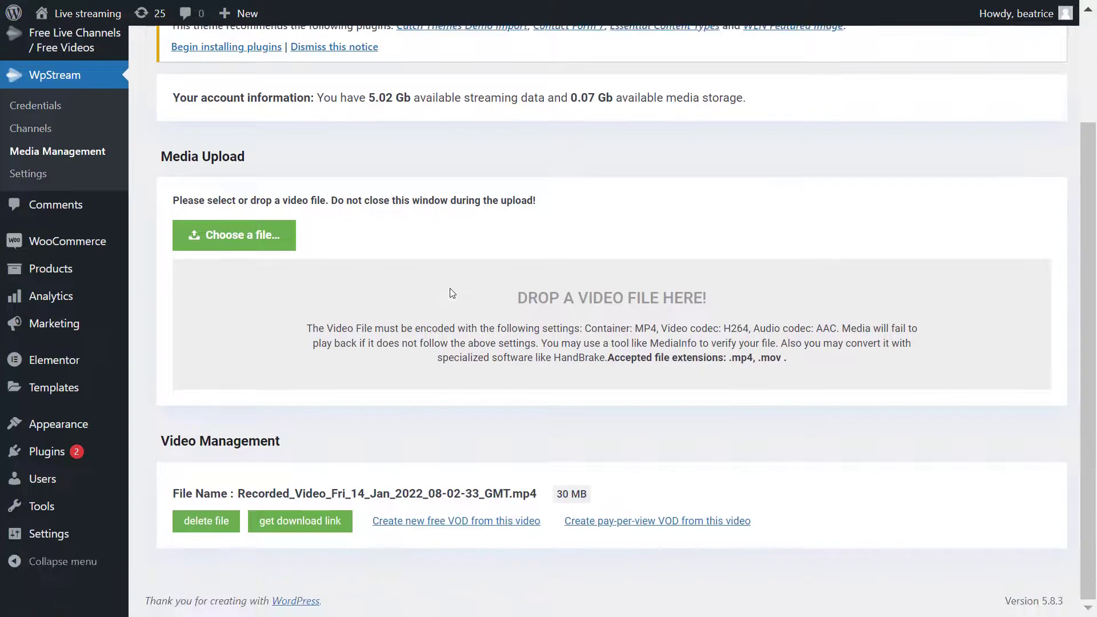
mouse_move(566, 477)
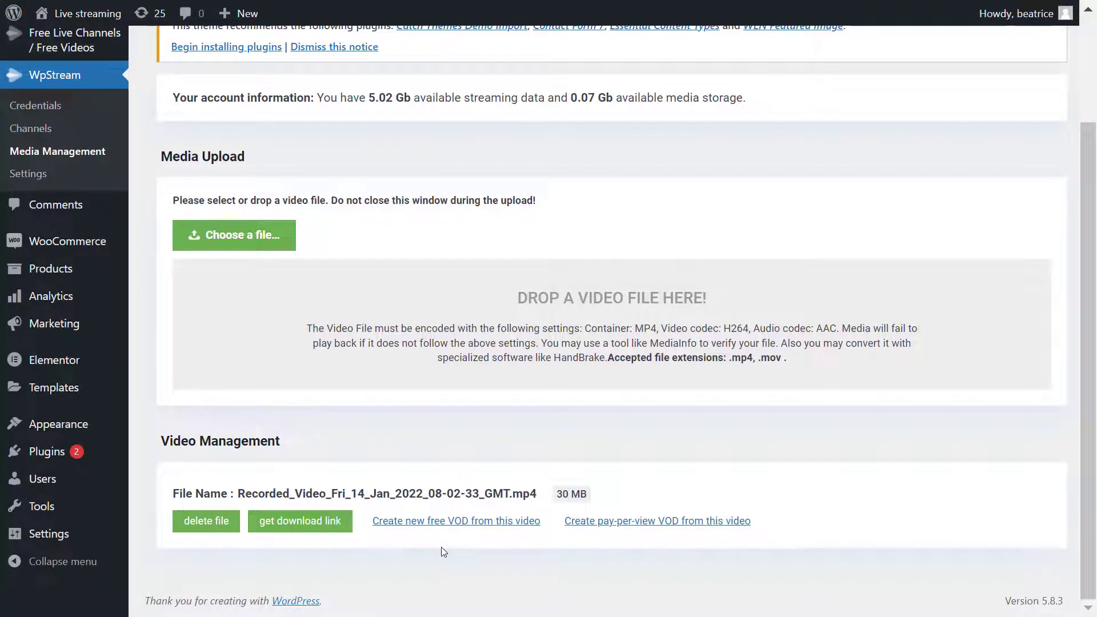
left_click(456, 521)
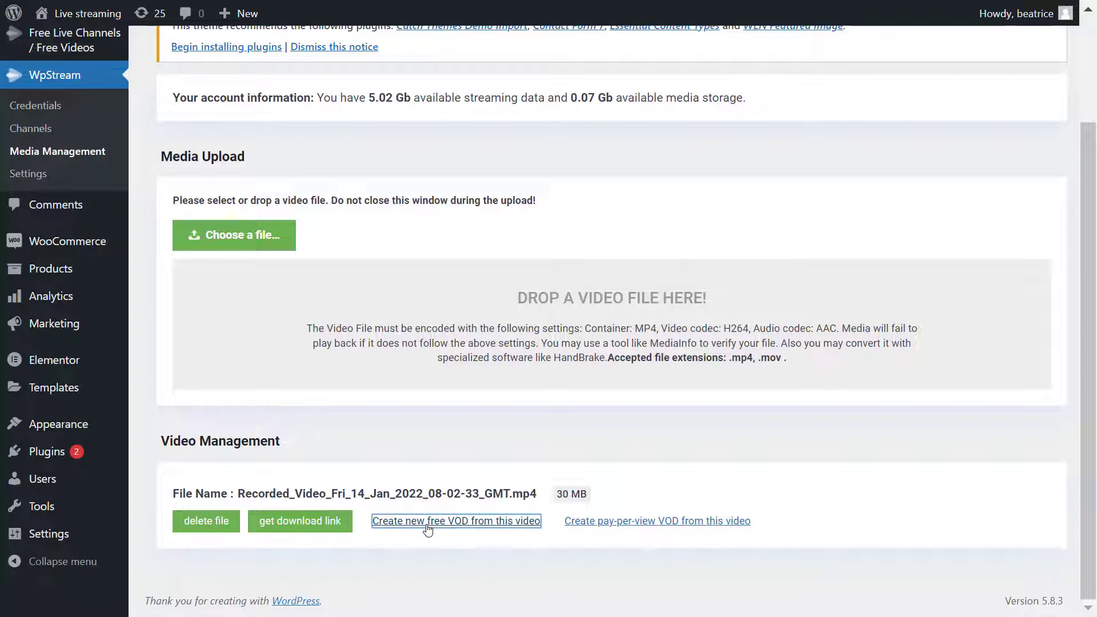
Title the new free video post 'Live Stream Recording' with the recording preselected
left_click(456, 521)
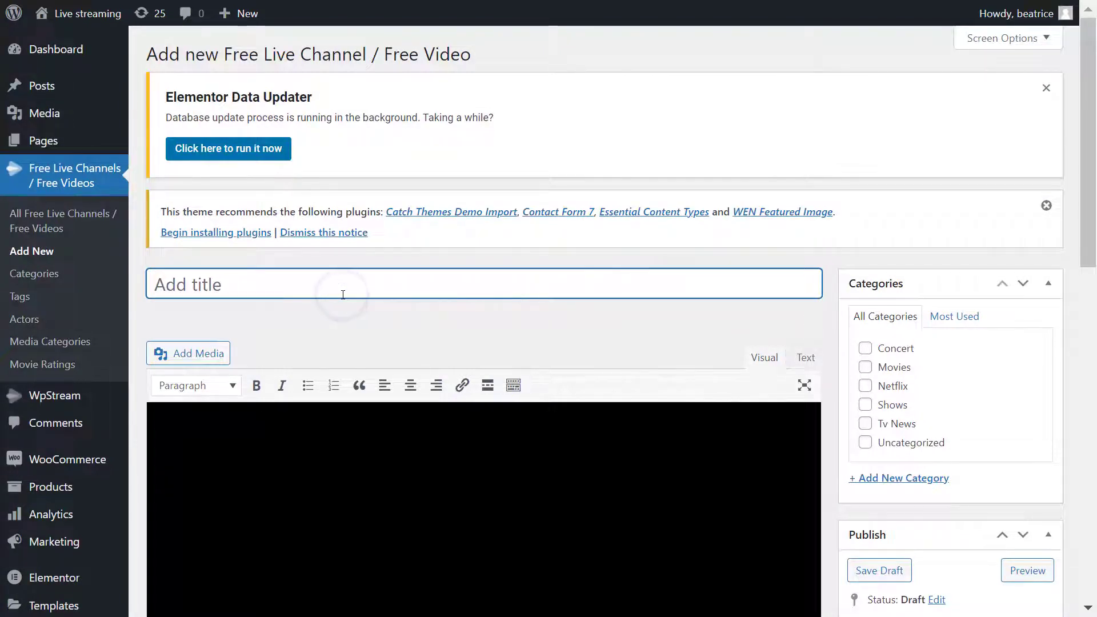
type("Live Stream")
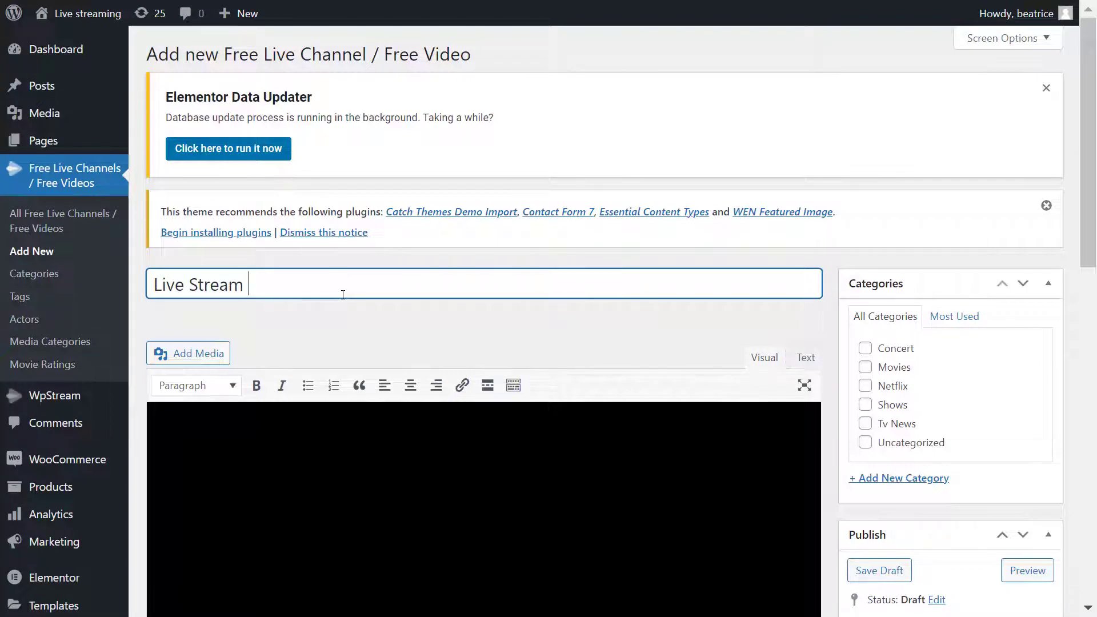
type("Recording")
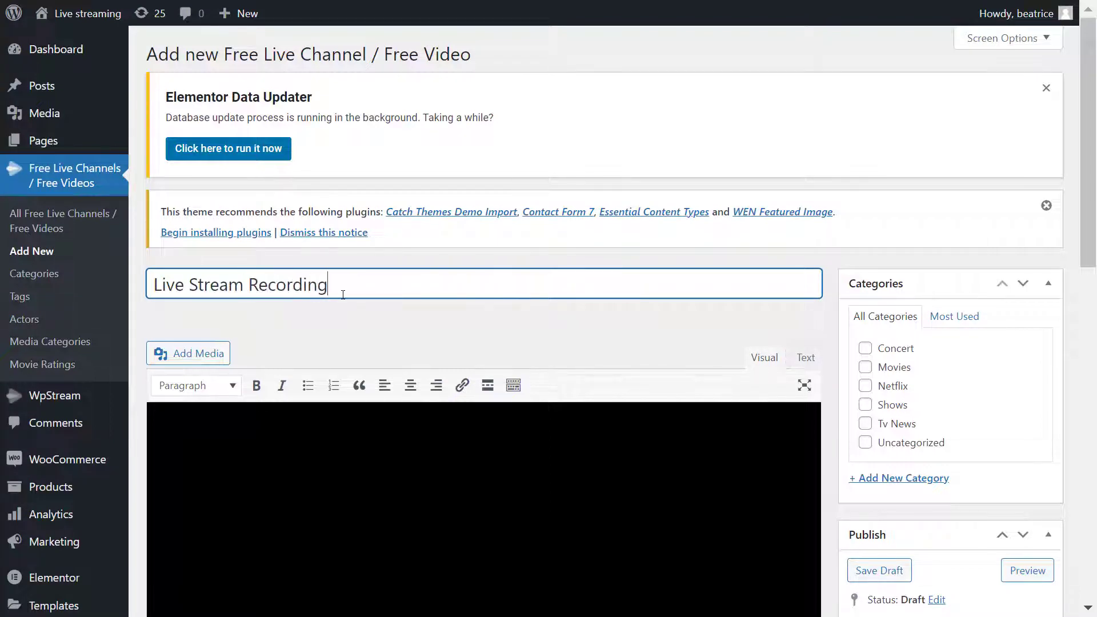
scroll("down", 3)
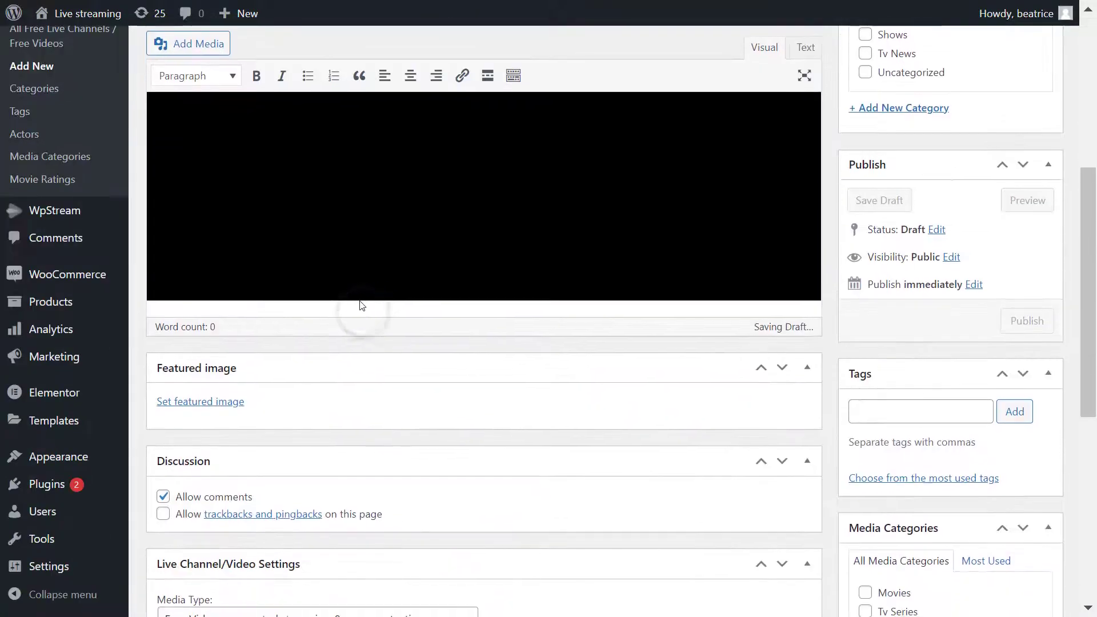
scroll("down", 3)
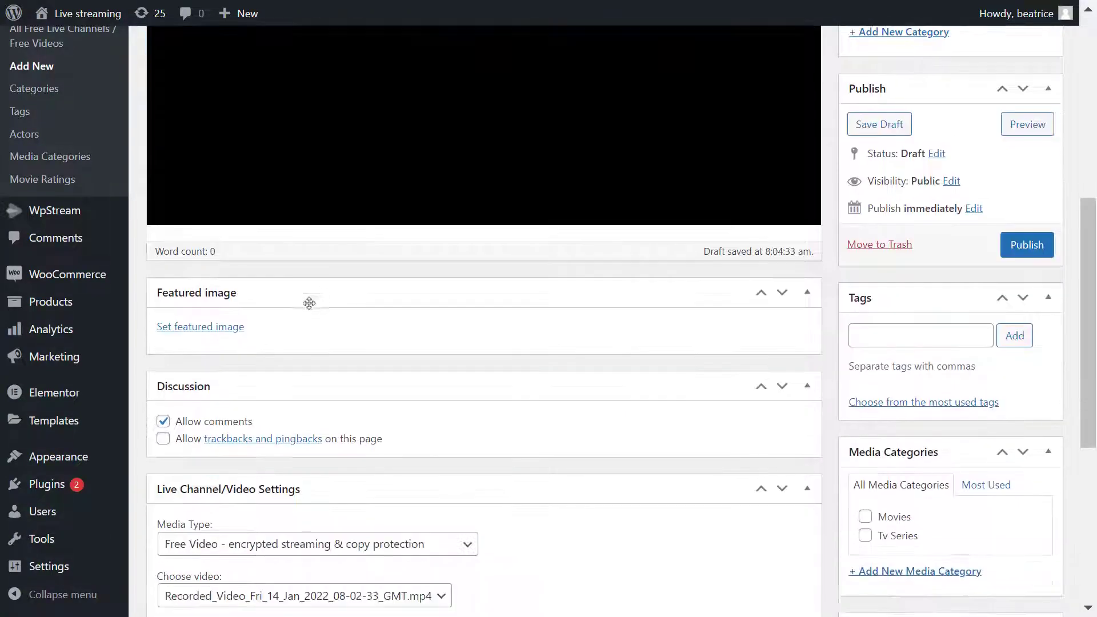
Set the neon city illustration as the post's featured image
left_click(200, 325)
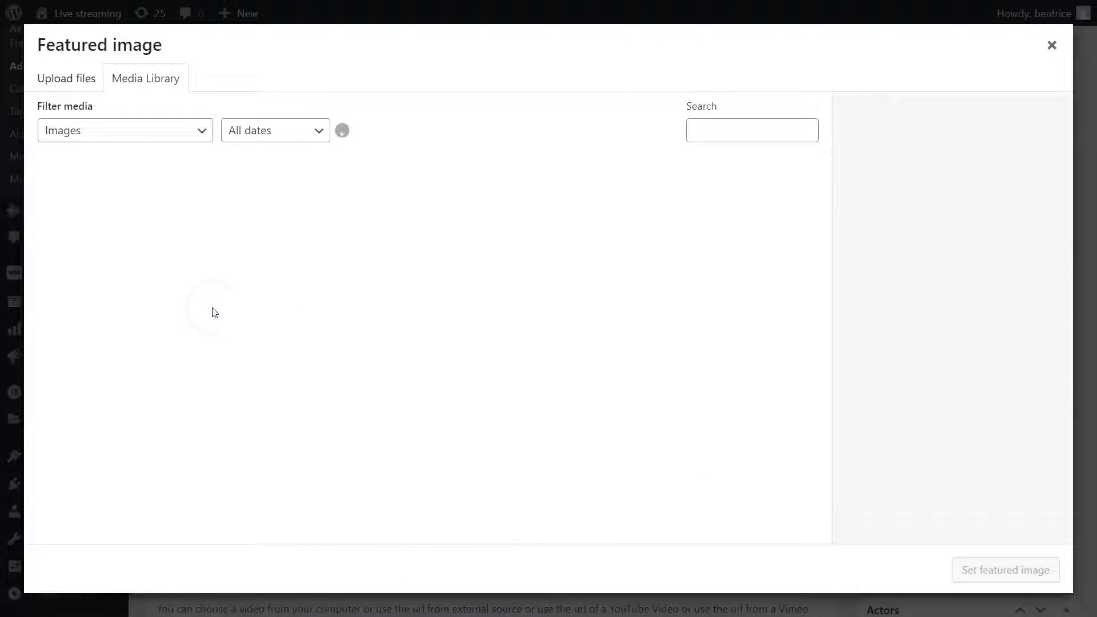
left_click(197, 207)
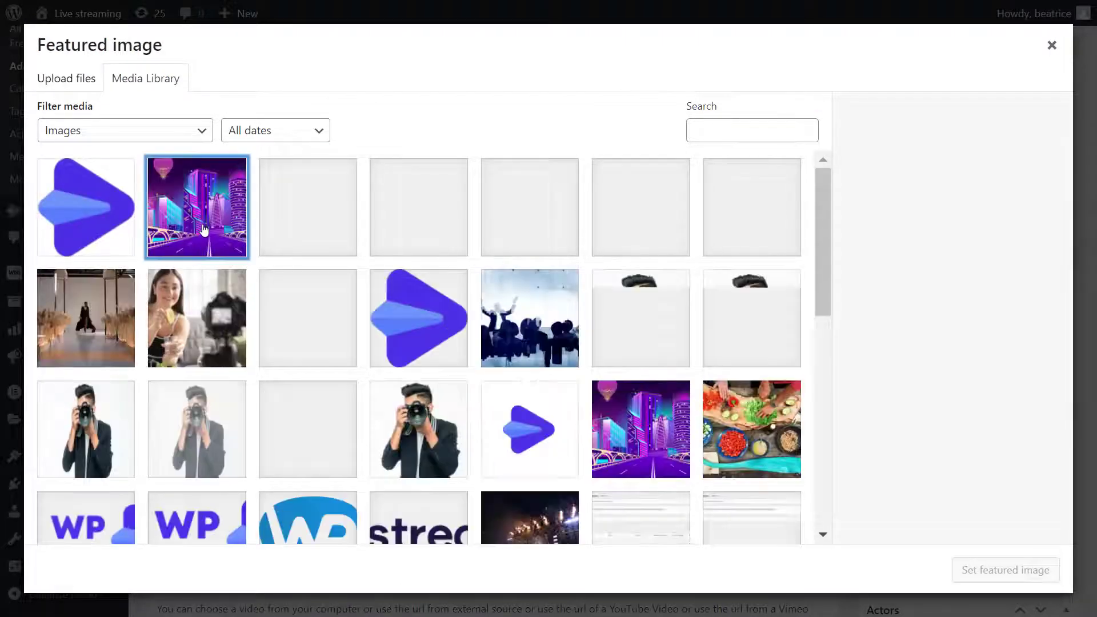
left_click(1004, 569)
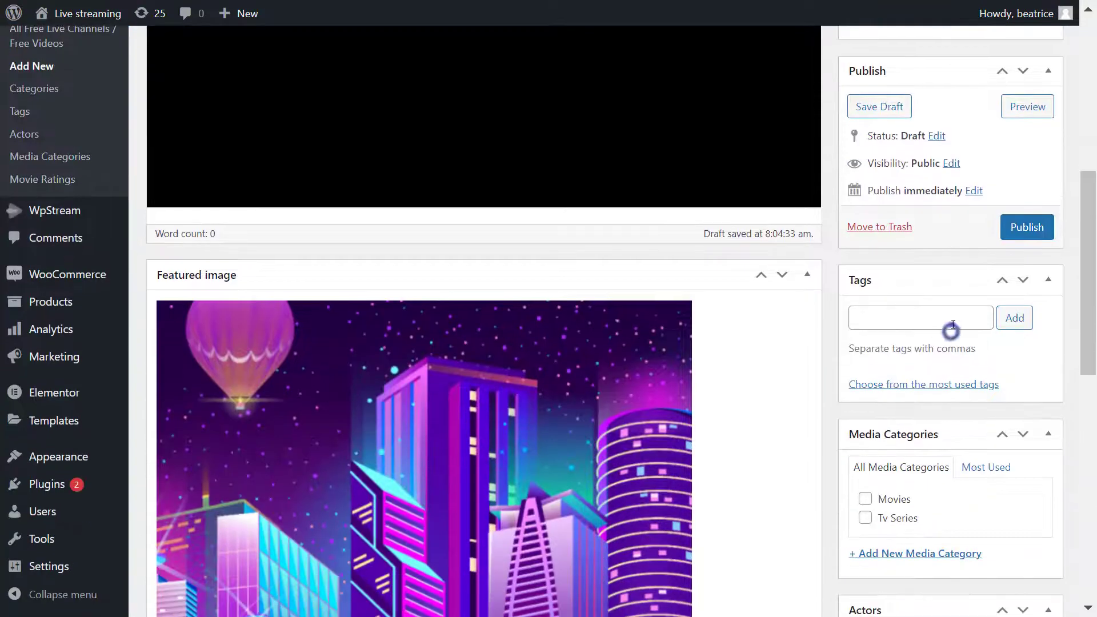
Add the tag 'live stream' to the post
type("live stream")
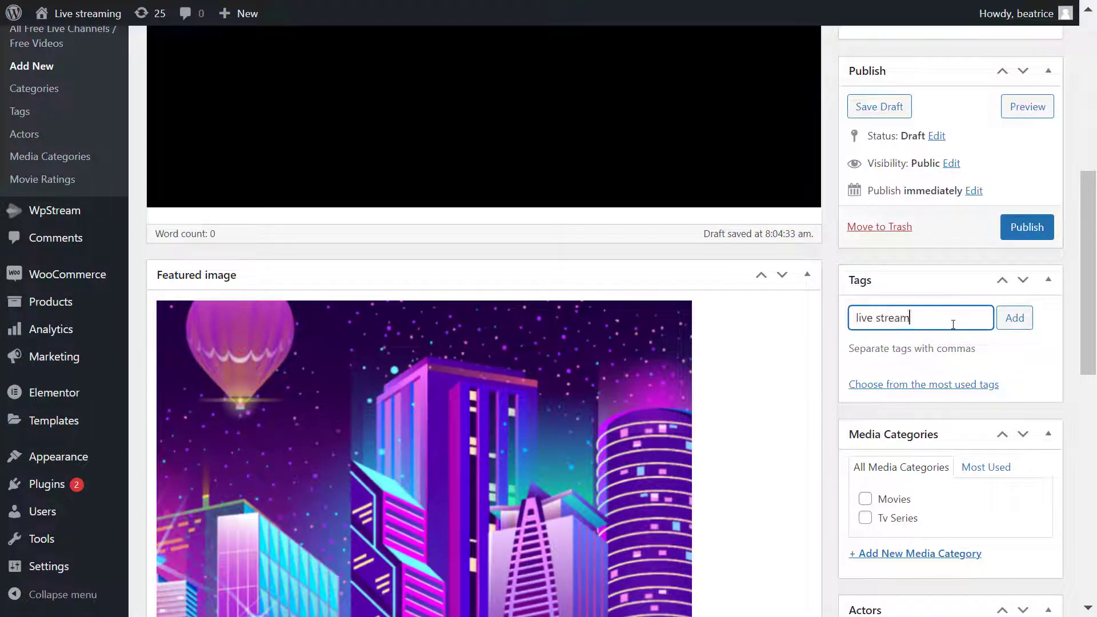
scroll("down", 3)
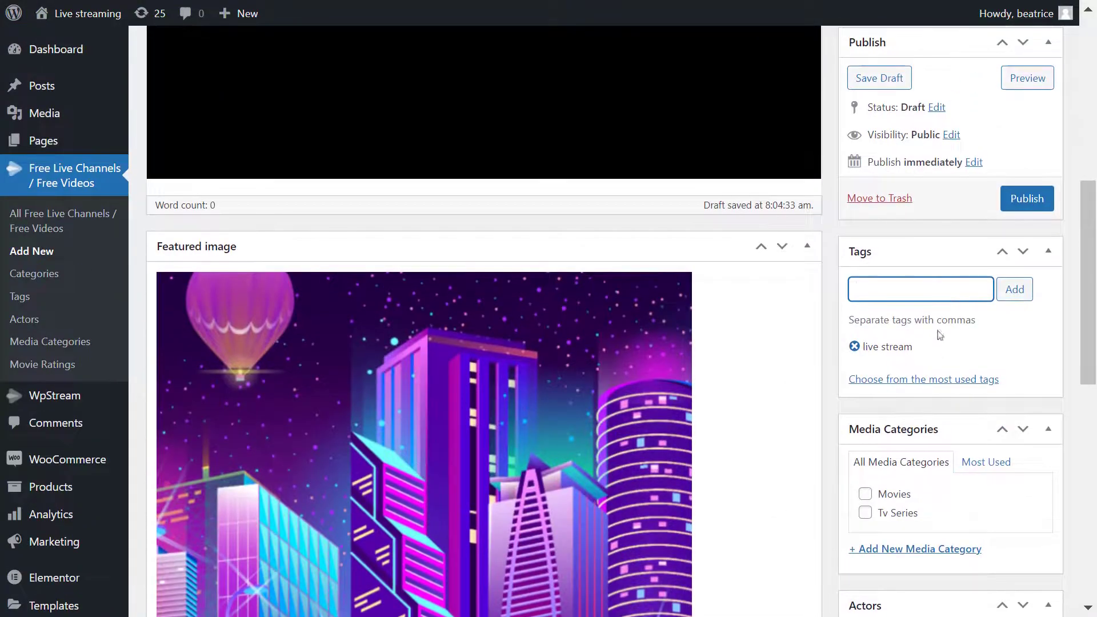
left_click(865, 513)
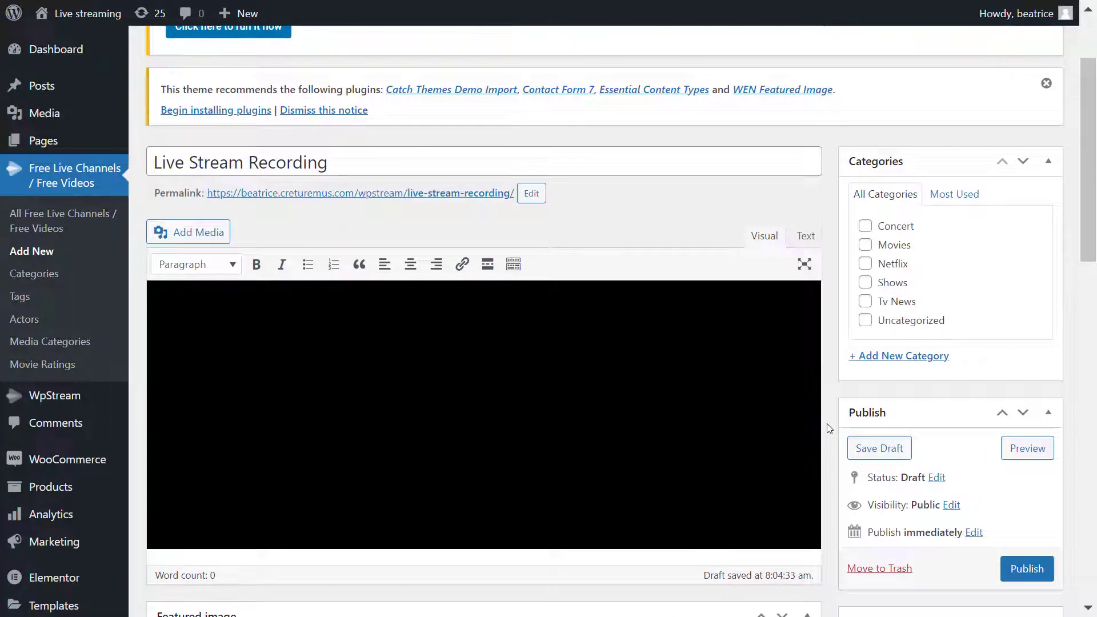
mouse_move(903, 304)
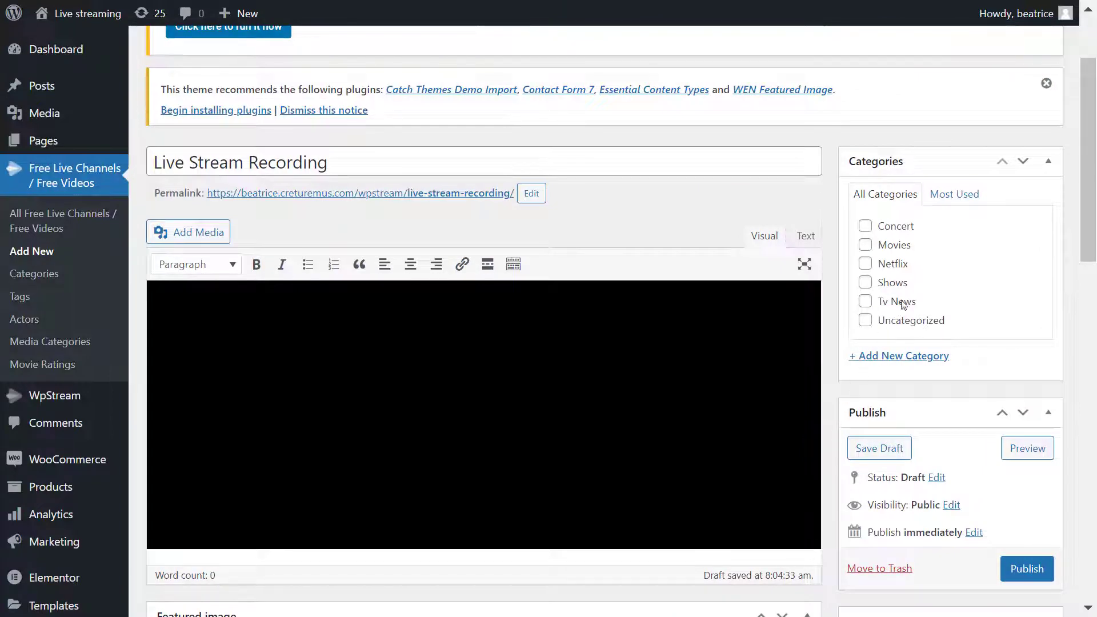
Categorise the post under Tv News, publish it, and view it on the live site
left_click(865, 116)
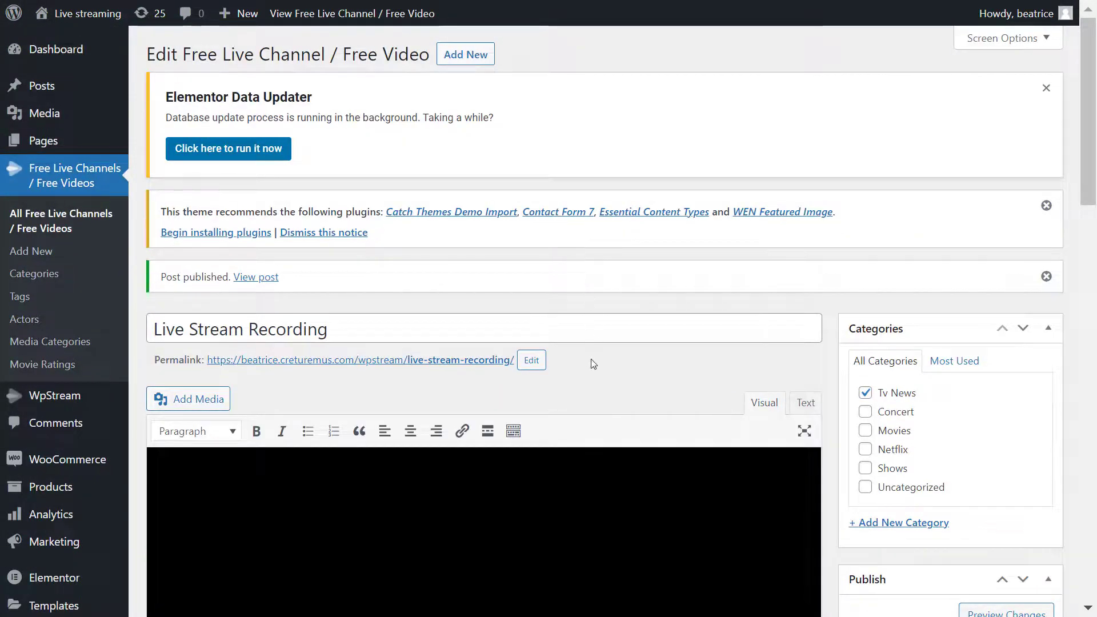
scroll("down", 3)
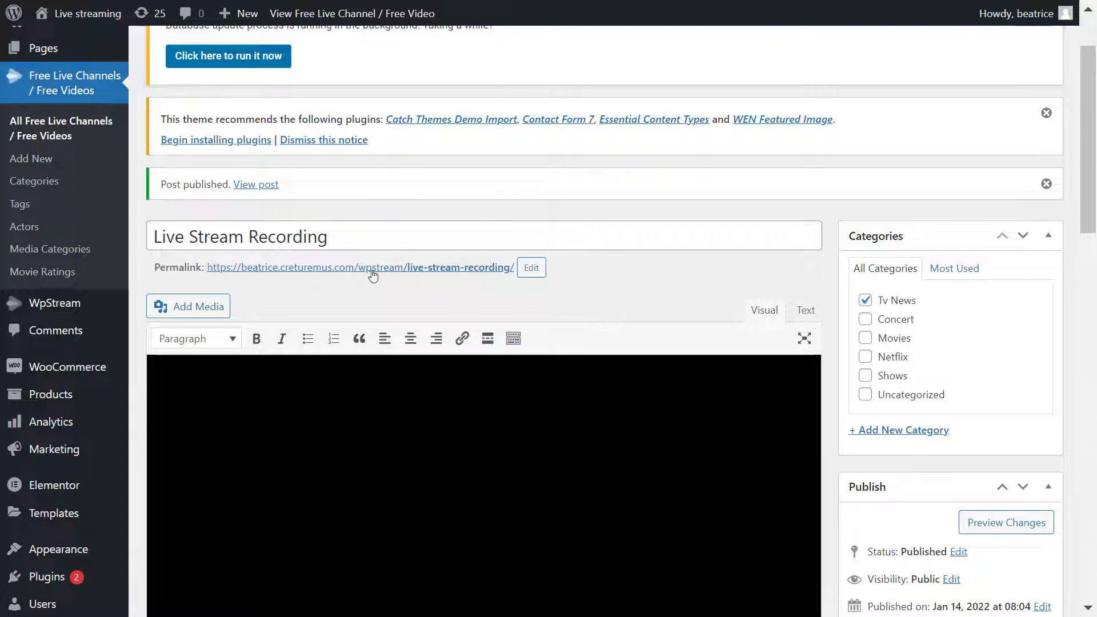
left_click(360, 267)
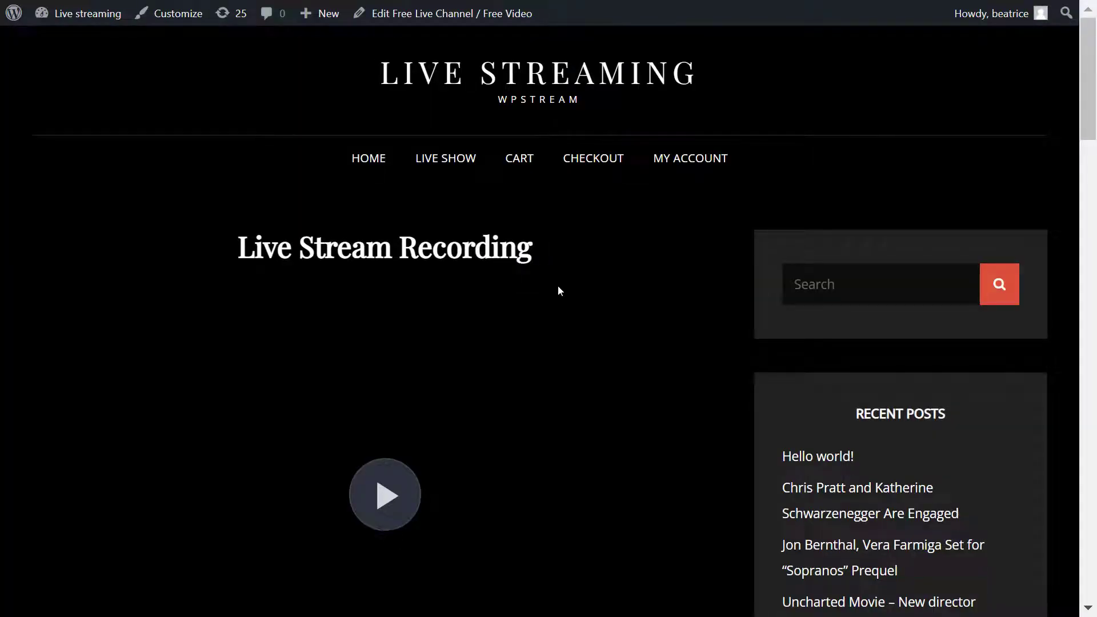
Play the recorded video in the published post's player
scroll("down", 3)
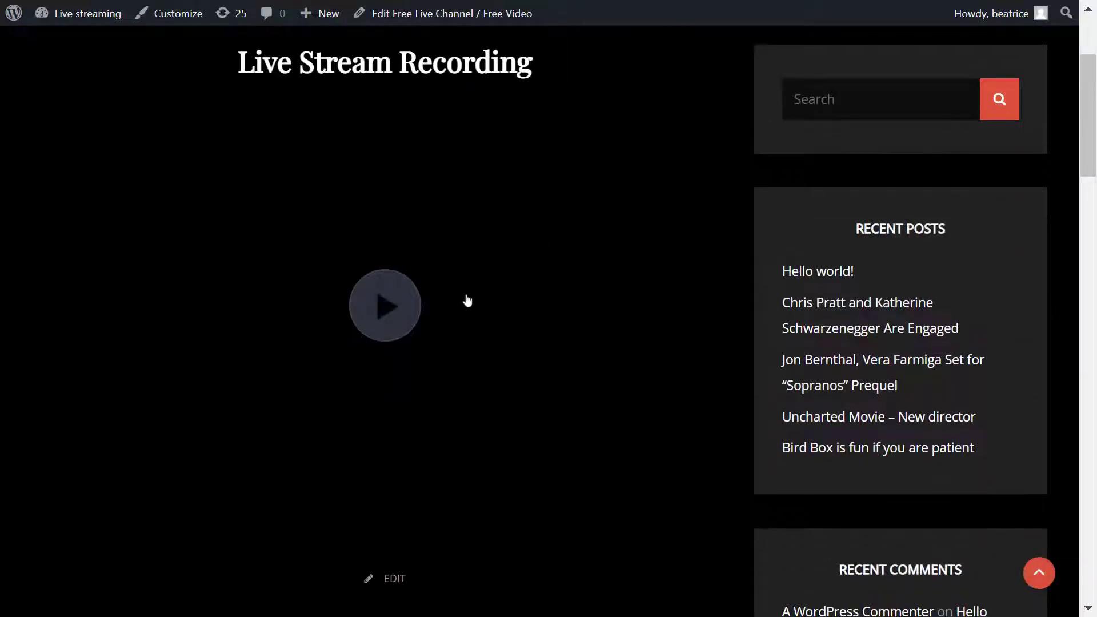
left_click(384, 306)
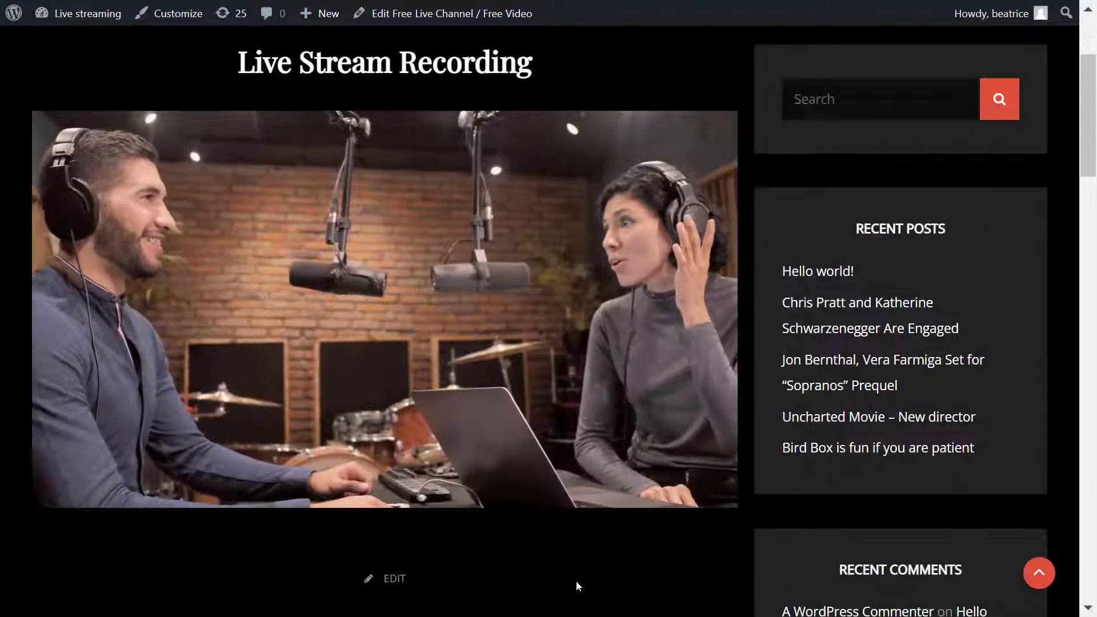
left_click(385, 308)
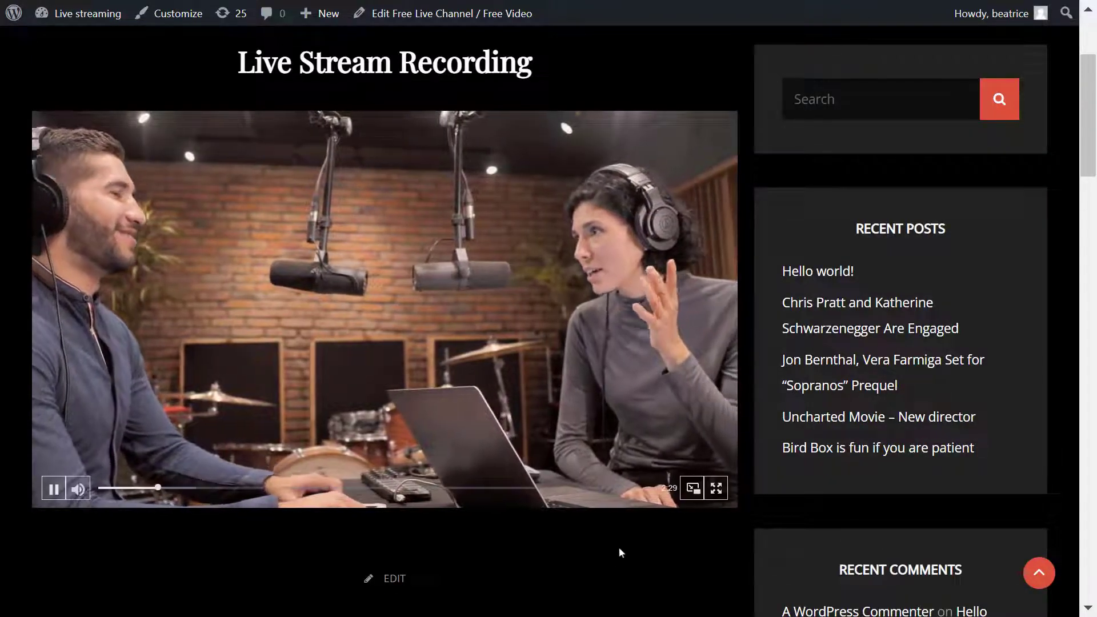
left_click(693, 488)
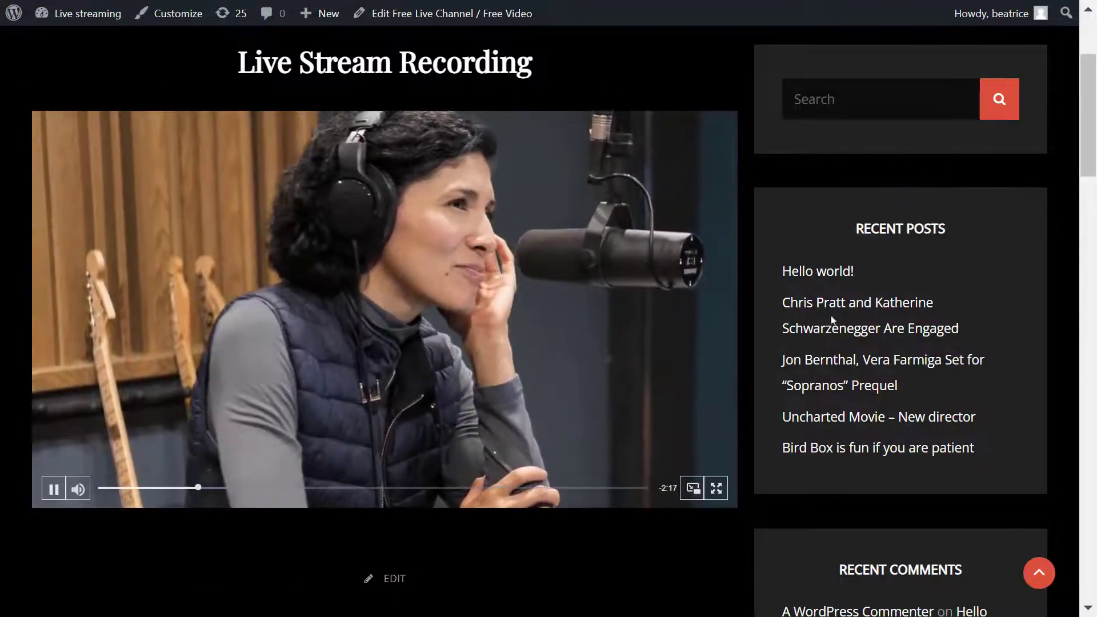
left_click(715, 488)
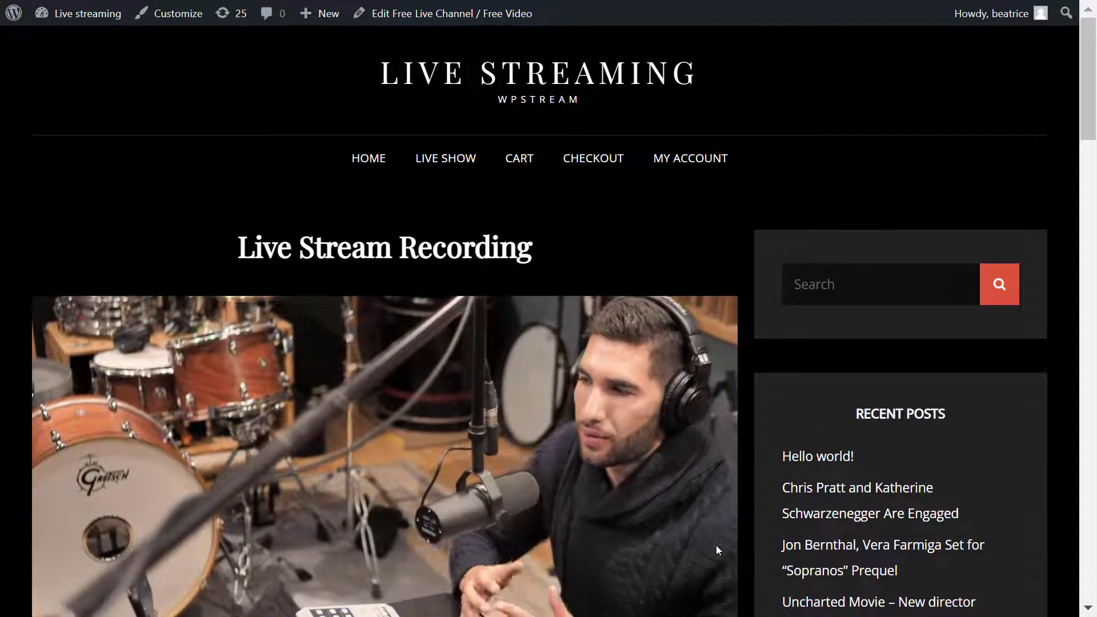
Return to the live site's home page via the HOME navigation link
scroll("down", 3)
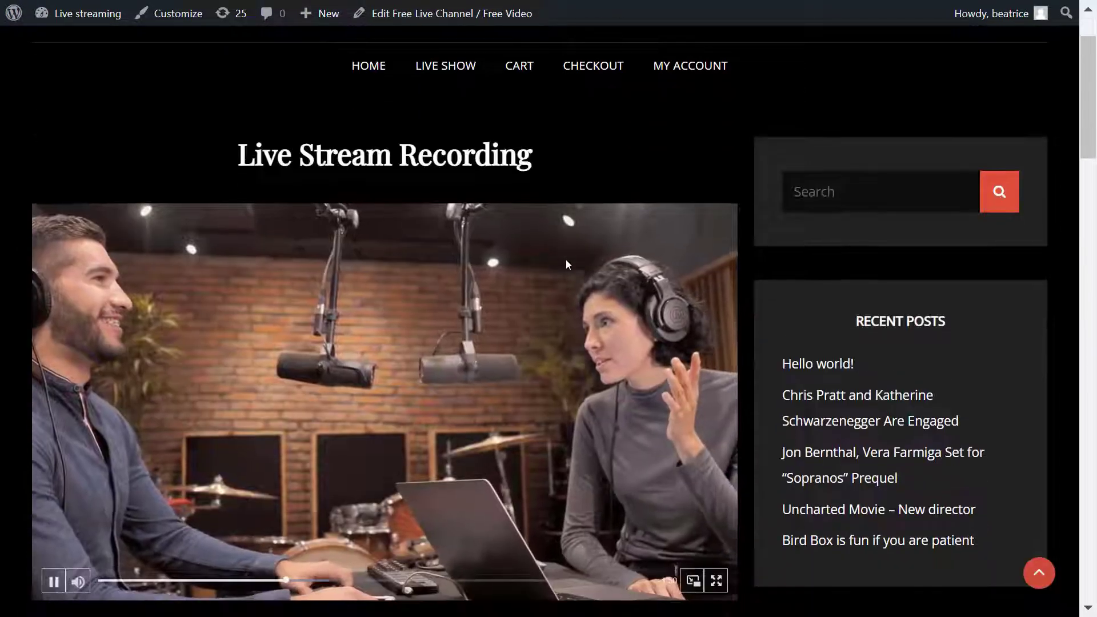
left_click(367, 65)
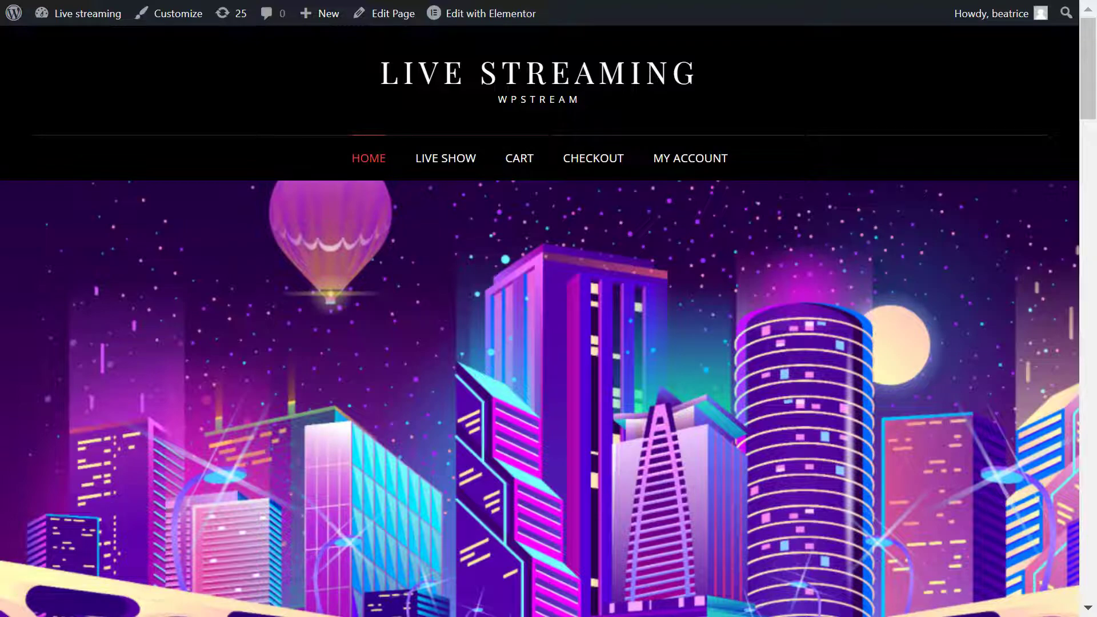